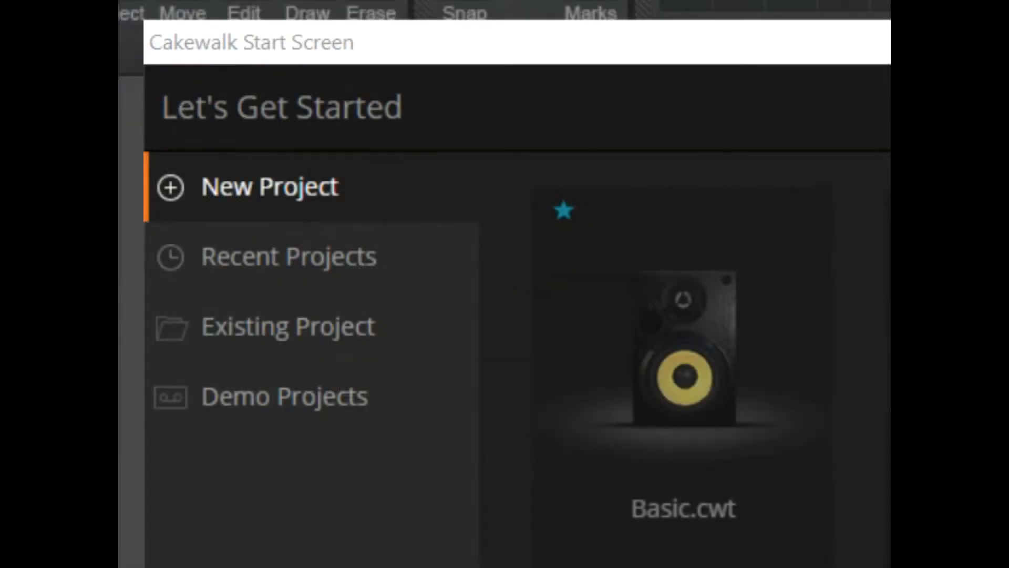
{"action": "mouse_move", "coordinate": [348, 180]}
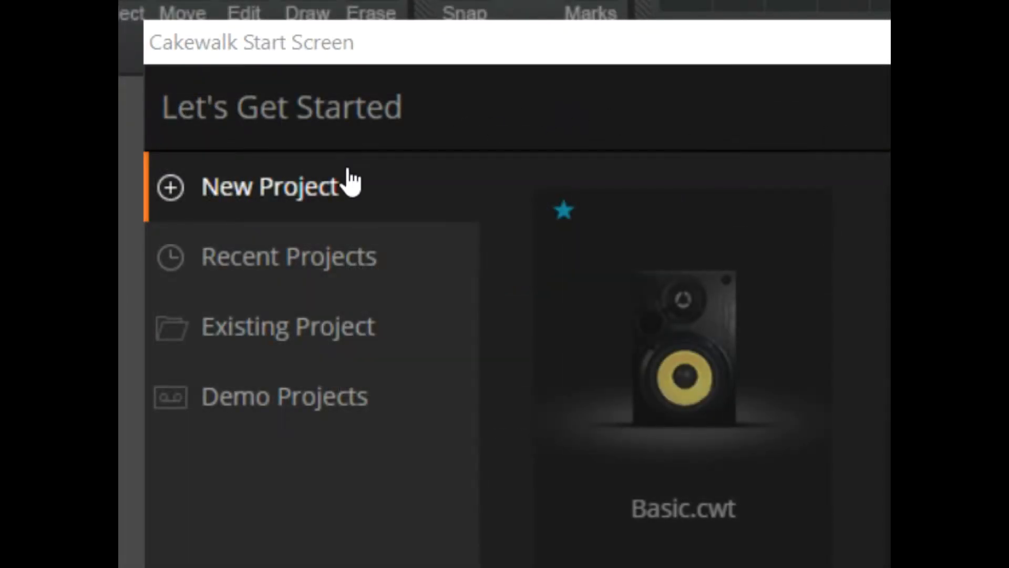
{"action": "mouse_move", "coordinate": [618, 194]}
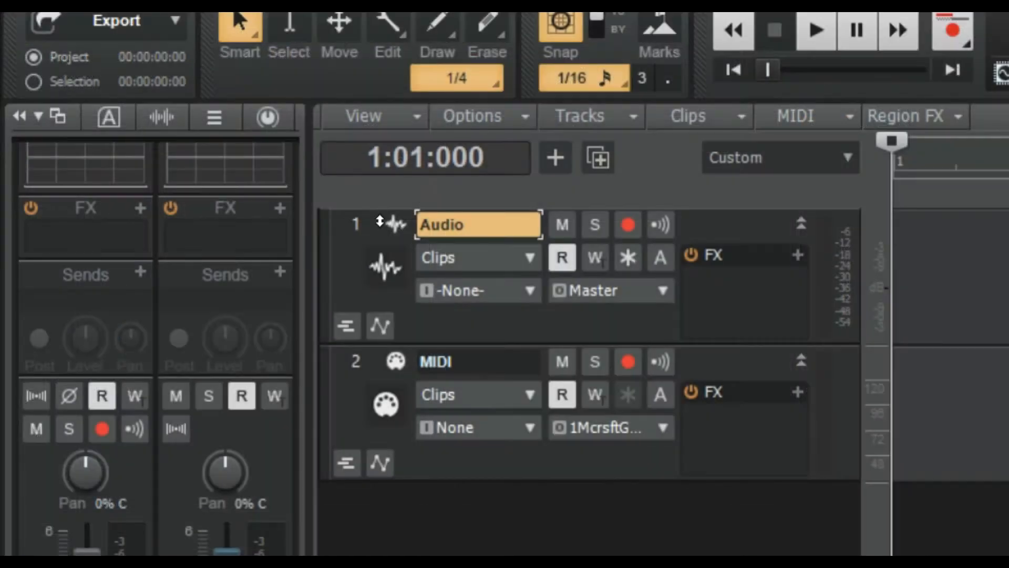
- Delete the MIDI track, leaving only the single Audio track in the project
{"action": "left_click", "coordinate": [356, 224]}
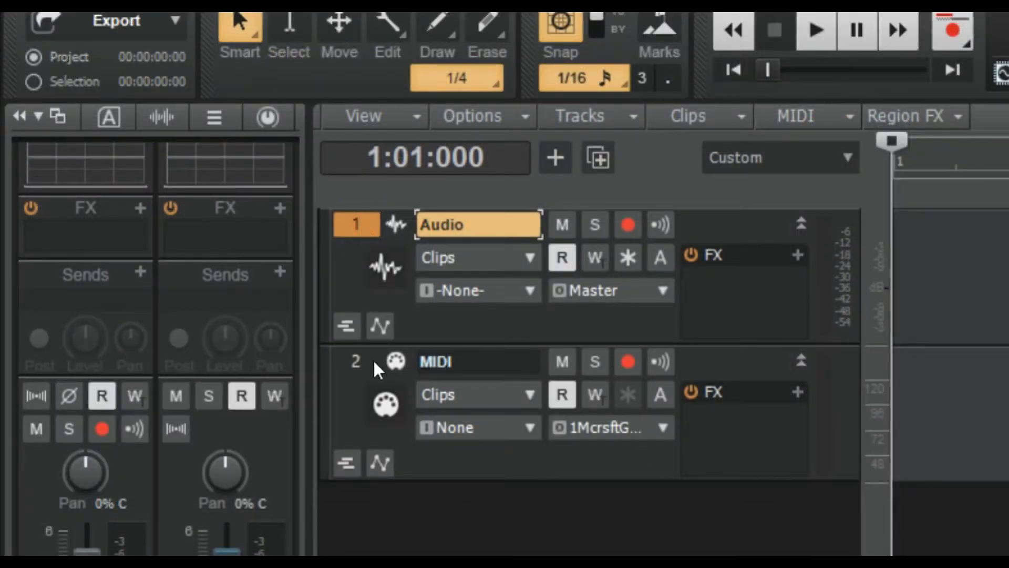
{"action": "left_click", "coordinate": [357, 361]}
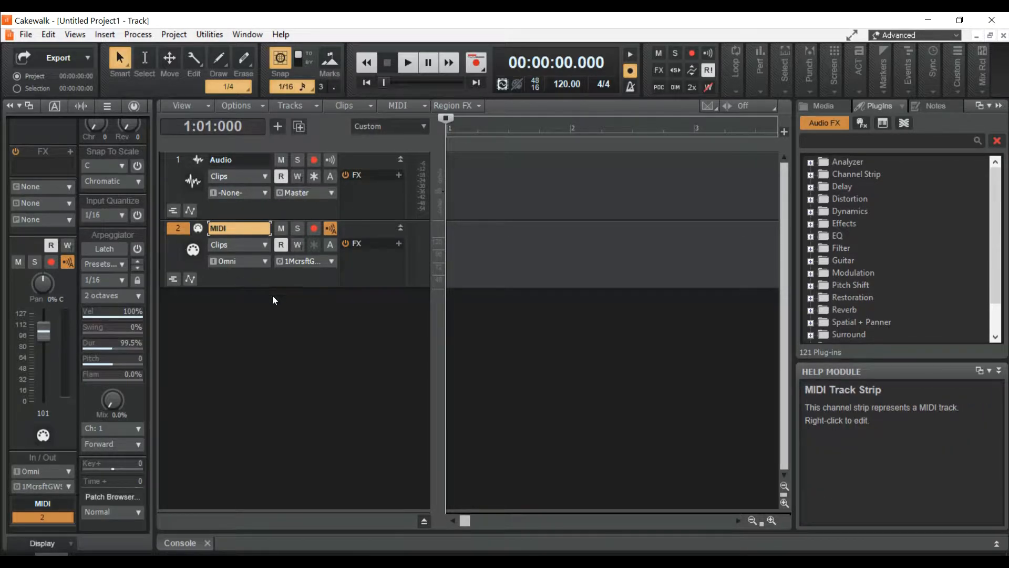
{"action": "mouse_move", "coordinate": [402, 234]}
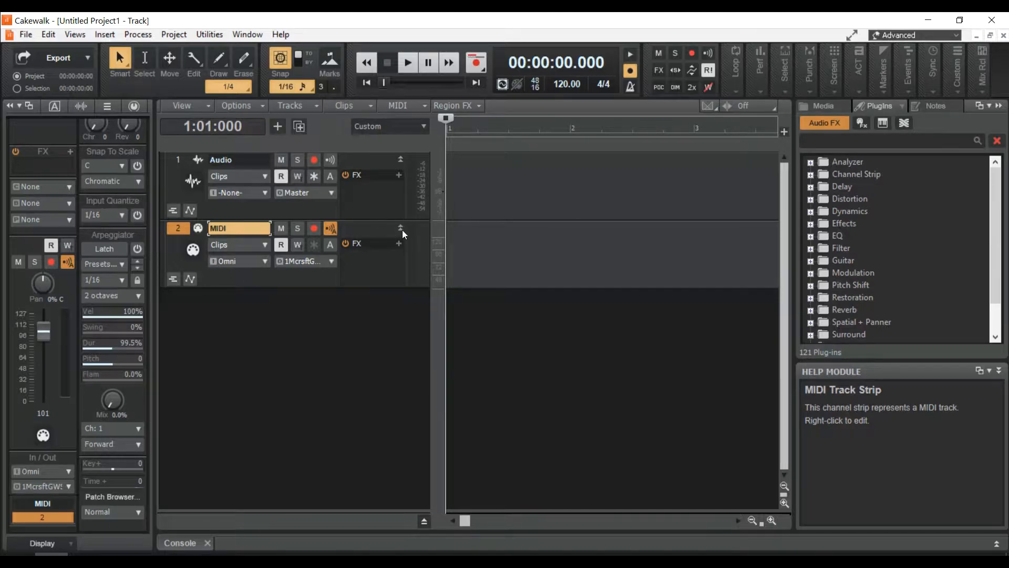
{"action": "left_click", "coordinate": [399, 229]}
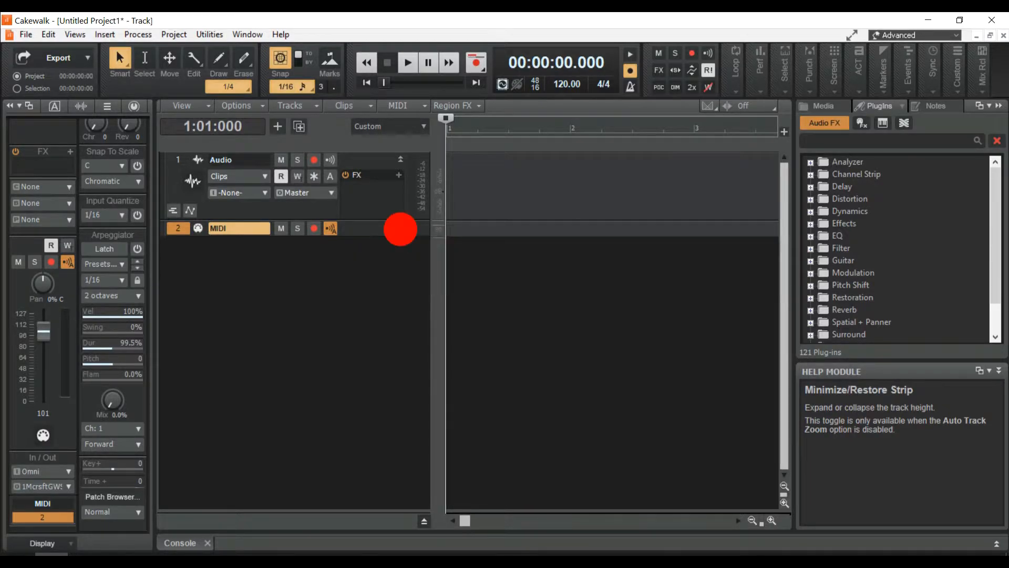
{"action": "right_click", "coordinate": [239, 228]}
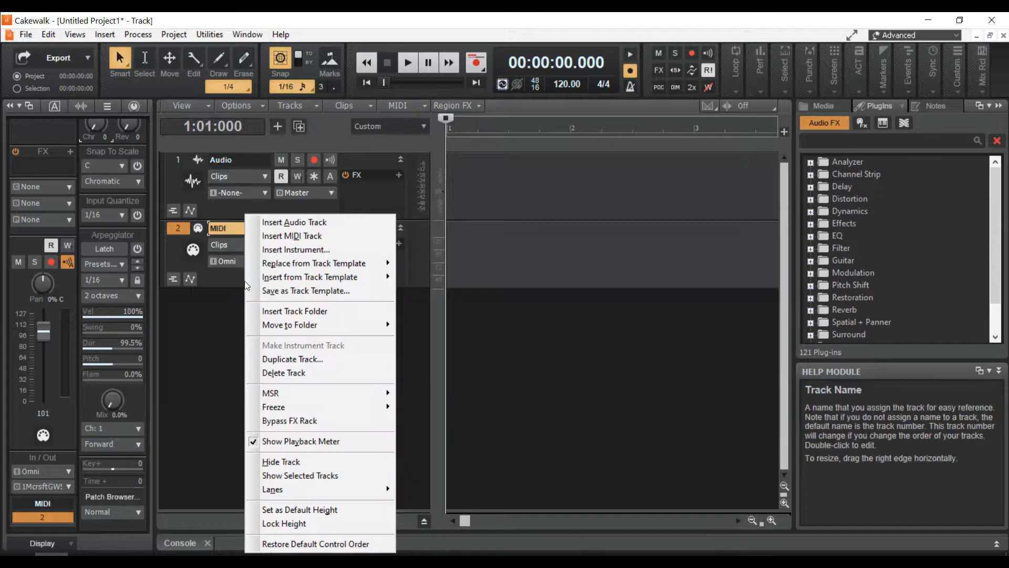
{"action": "left_click", "coordinate": [283, 372]}
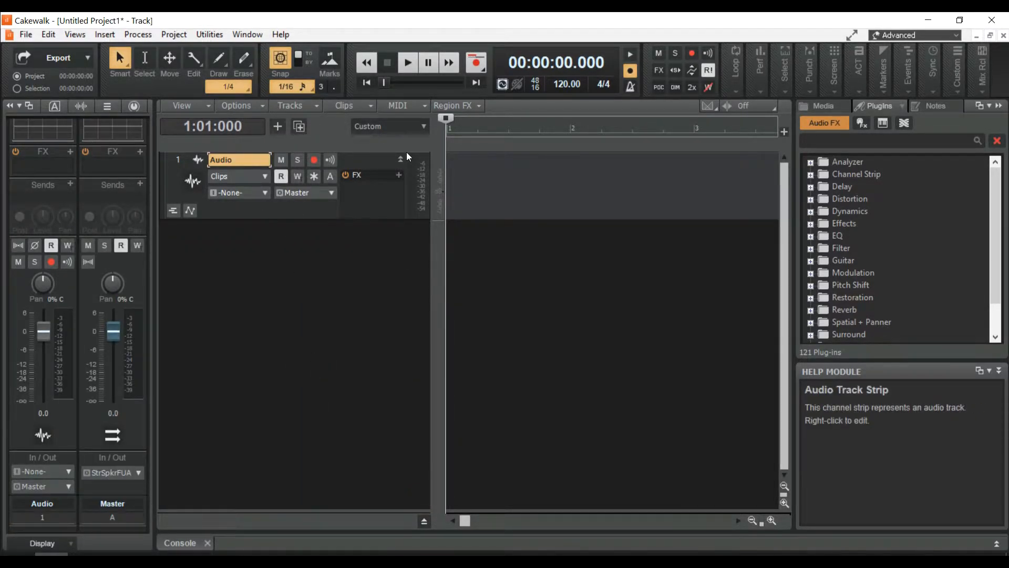
- In Preferences > Audio > Devices, enable the Focusrite Analogue 1 + 2 input driver
{"action": "left_click", "coordinate": [47, 34]}
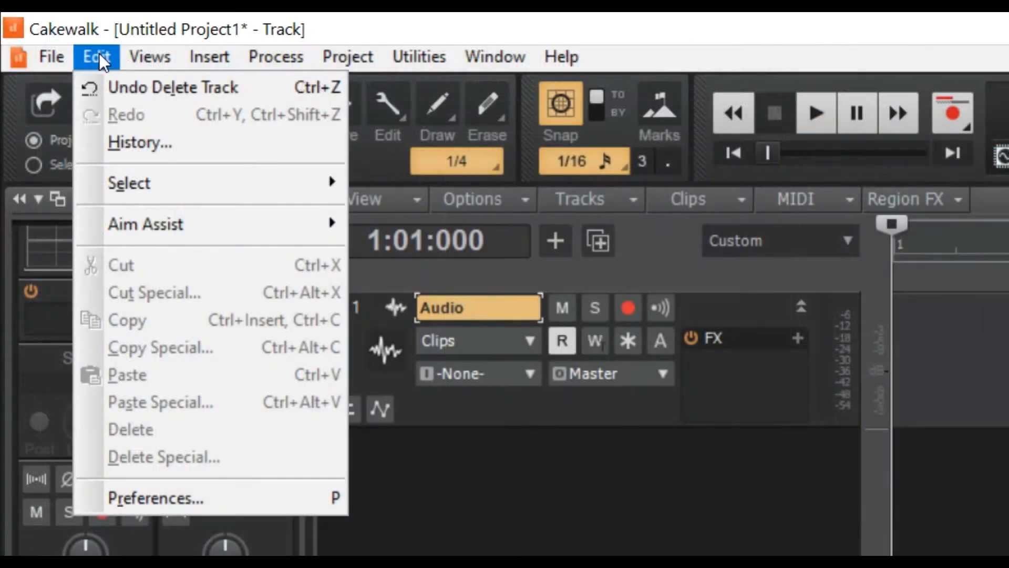
{"action": "mouse_move", "coordinate": [190, 522]}
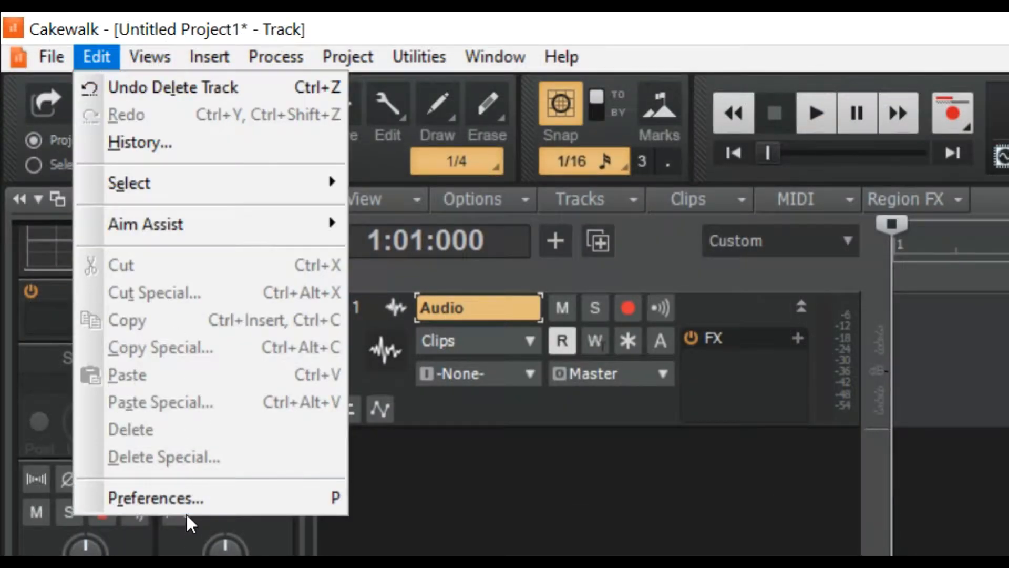
{"action": "left_click", "coordinate": [155, 497]}
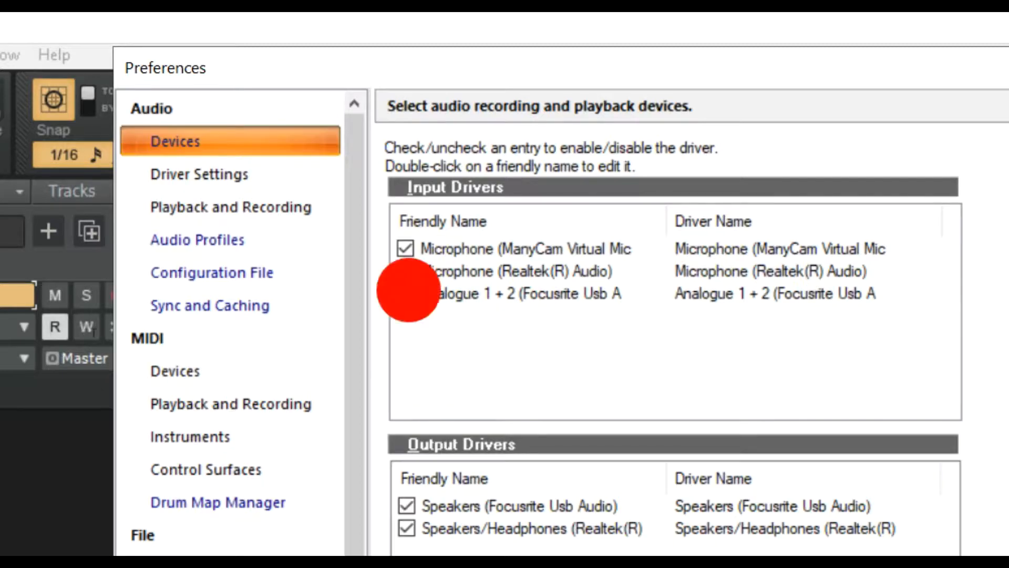
{"action": "left_click", "coordinate": [407, 293]}
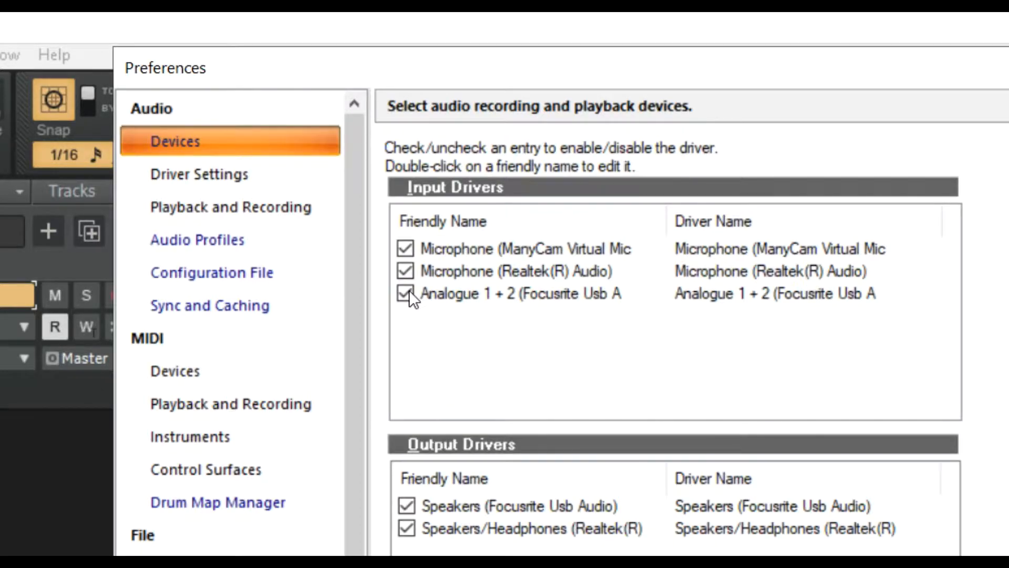
{"action": "left_click", "coordinate": [521, 293]}
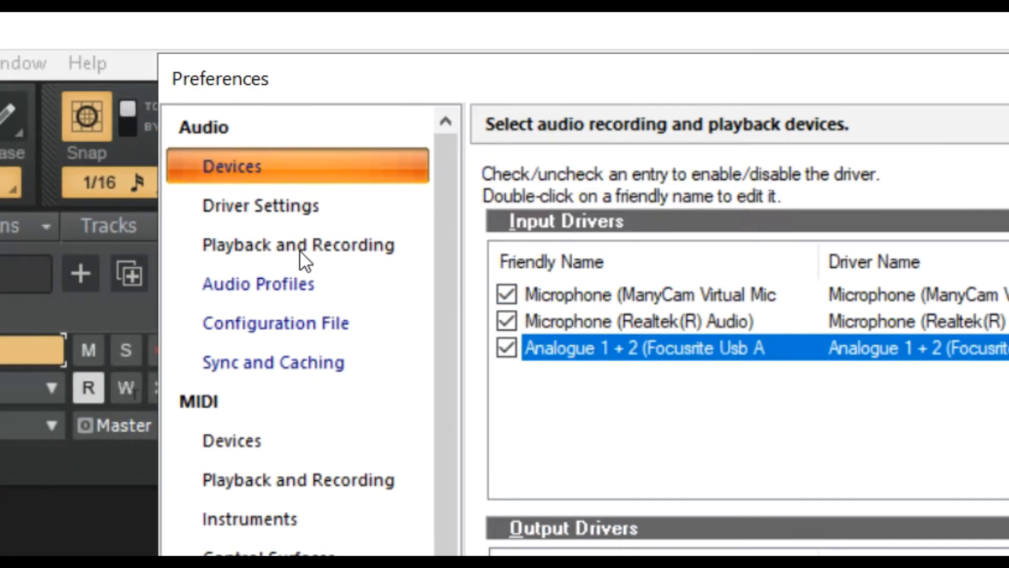
- Review the Playback and Recording settings and apply the preference changes
{"action": "left_click", "coordinate": [297, 245]}
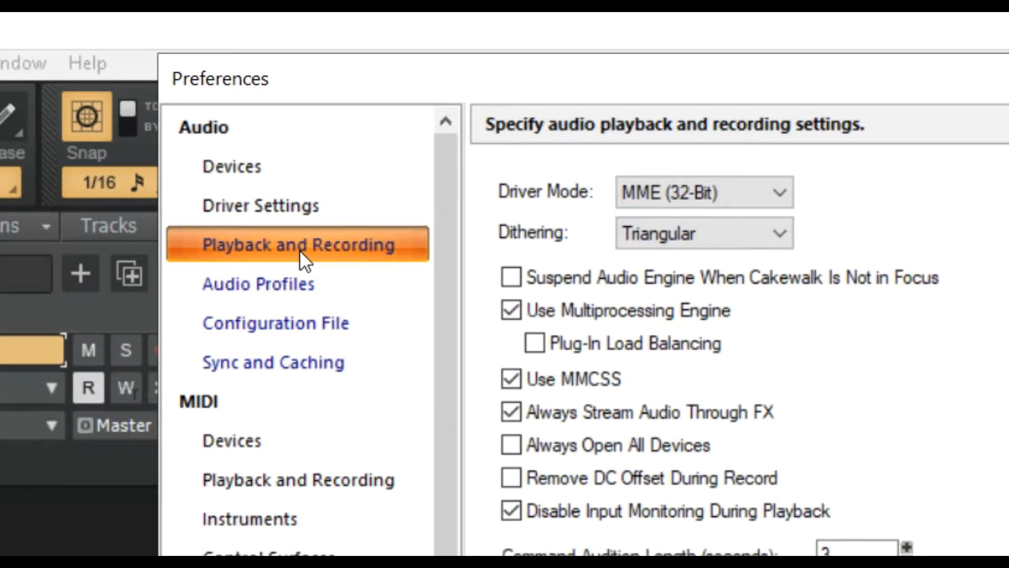
{"action": "left_click", "coordinate": [705, 191]}
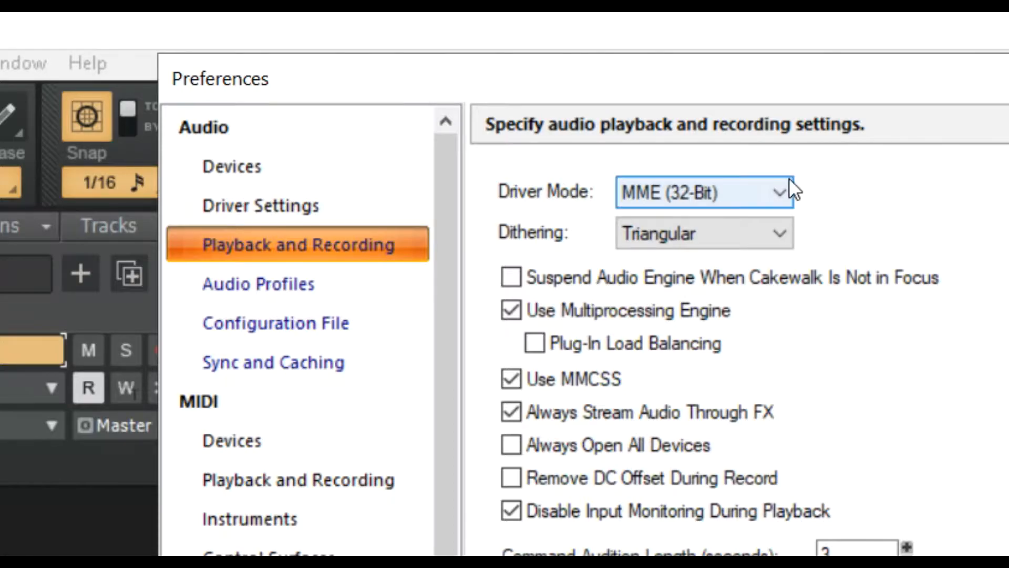
{"action": "left_click", "coordinate": [704, 191]}
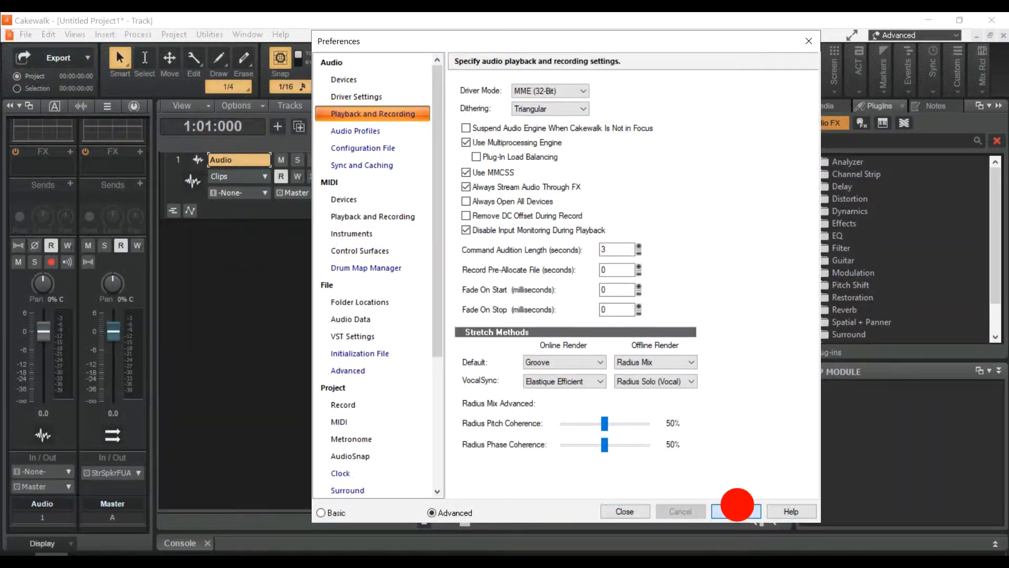
{"action": "left_click", "coordinate": [736, 511]}
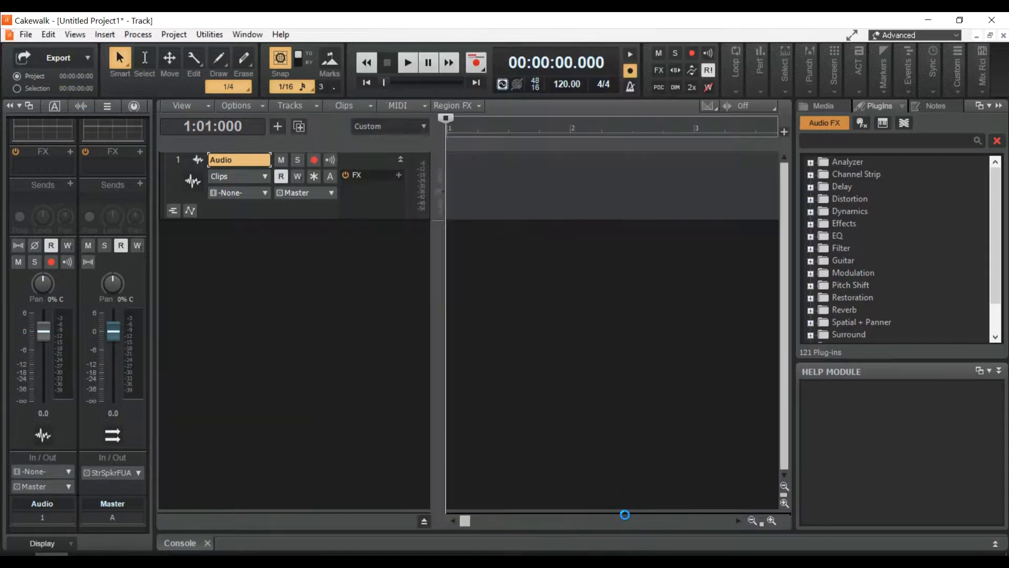
{"action": "mouse_move", "coordinate": [345, 179]}
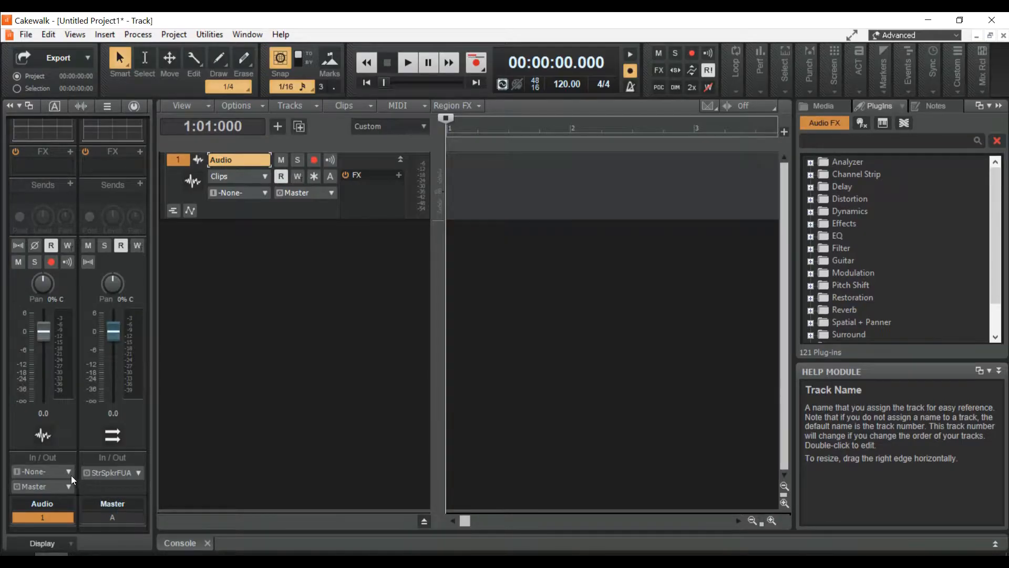
- Set the Audio track input to Stereo Analogue 1 + 2 (Focusrite)
{"action": "left_click", "coordinate": [70, 471]}
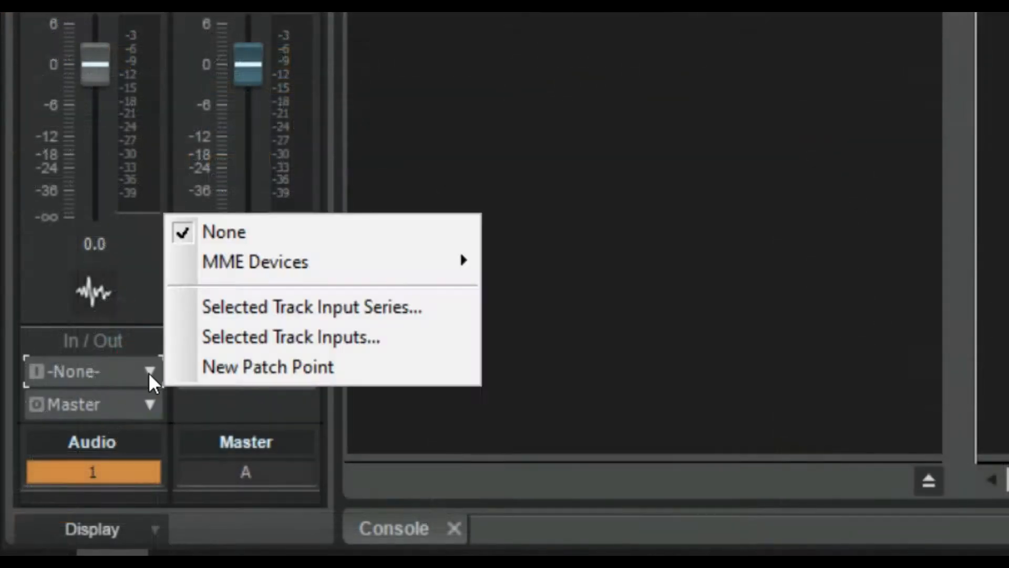
{"action": "mouse_move", "coordinate": [256, 262]}
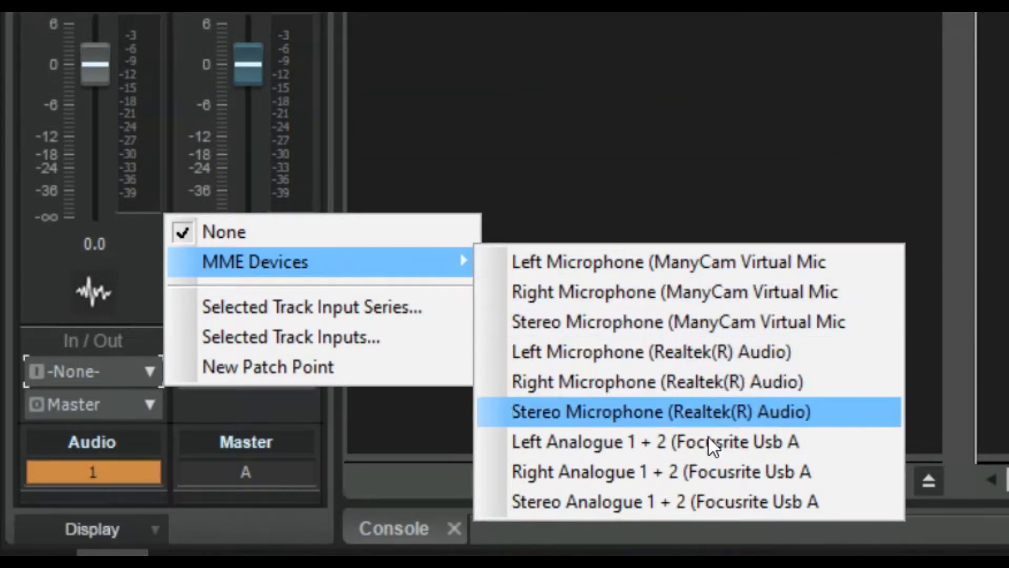
{"action": "mouse_move", "coordinate": [676, 471]}
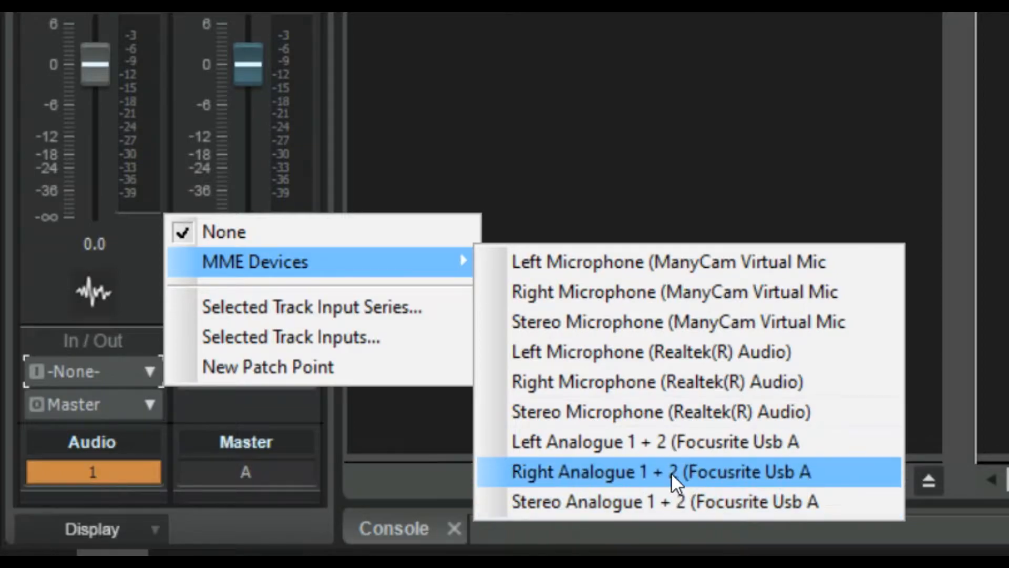
{"action": "mouse_move", "coordinate": [634, 501]}
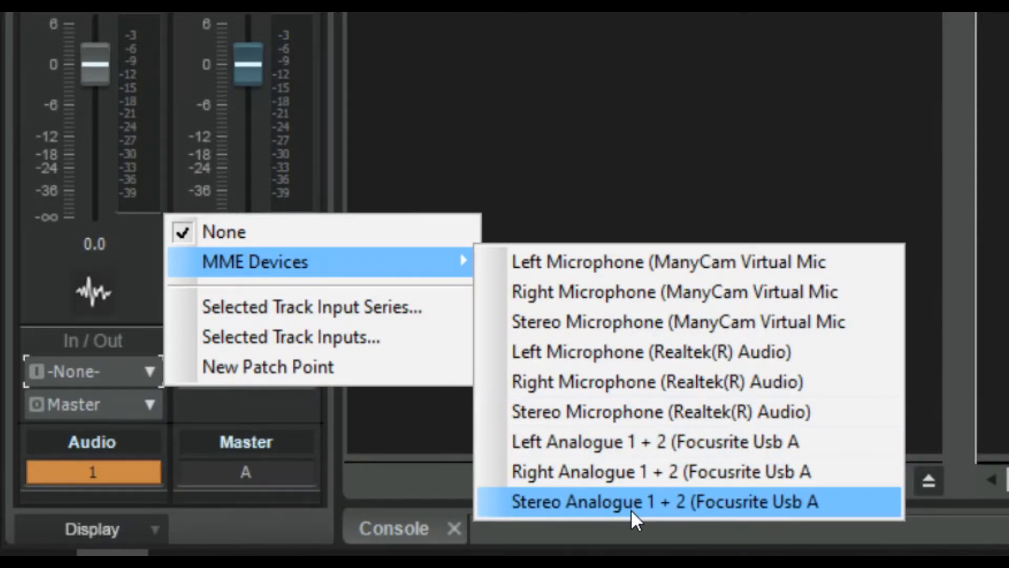
{"action": "left_click", "coordinate": [644, 501]}
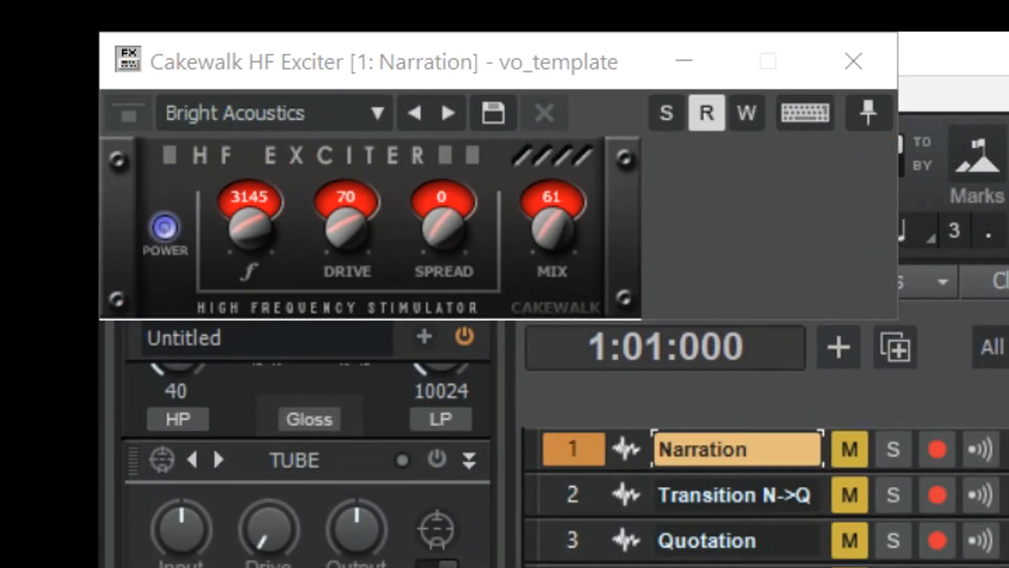
{"action": "left_click", "coordinate": [852, 62]}
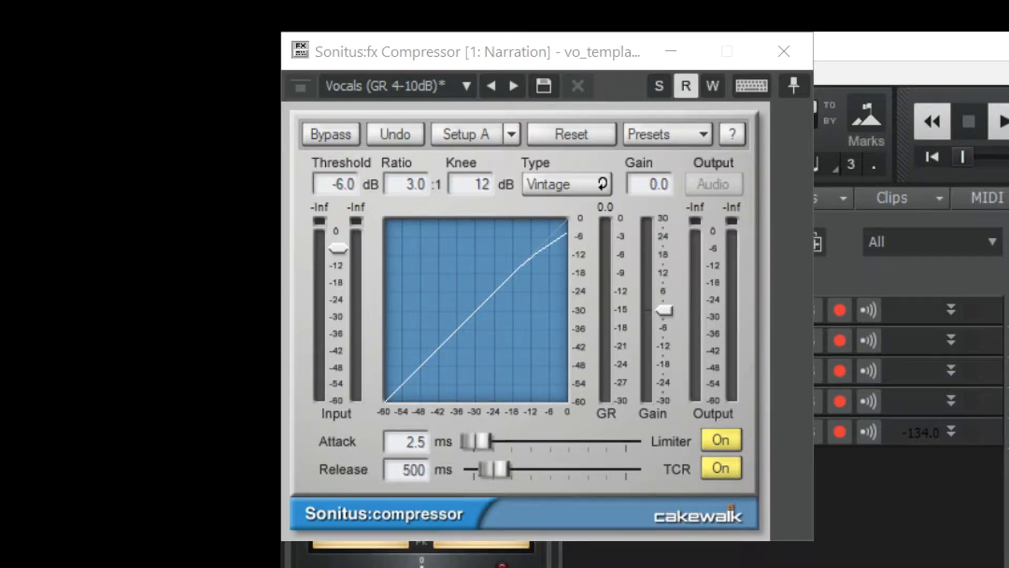
{"action": "left_click", "coordinate": [783, 51]}
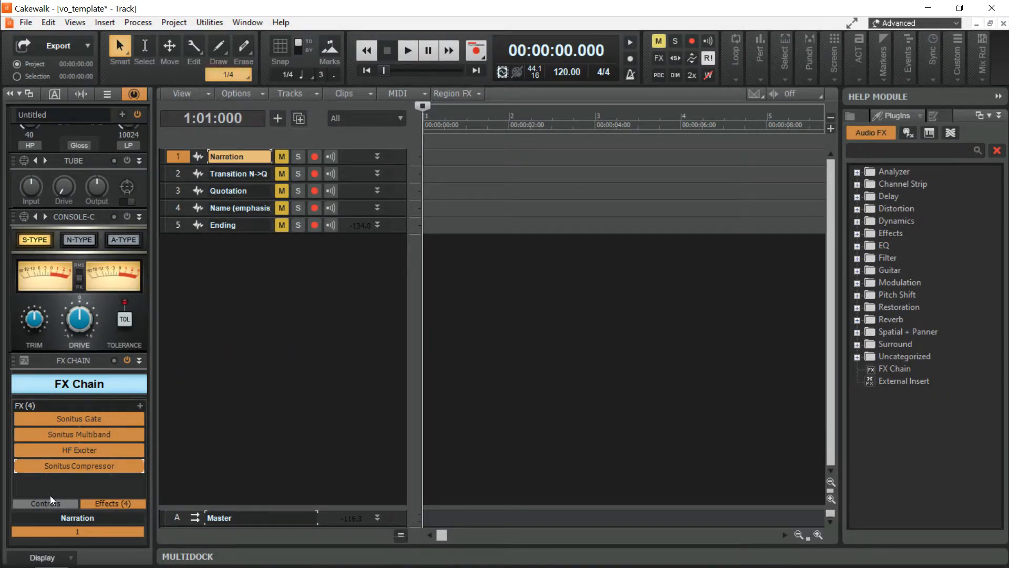
{"action": "right_click", "coordinate": [77, 482]}
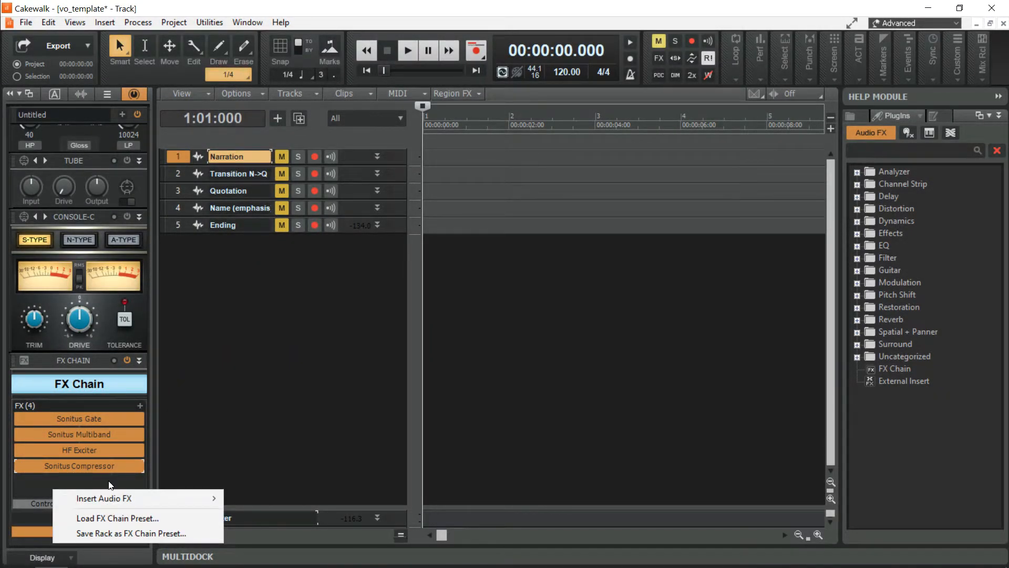
{"action": "left_click", "coordinate": [104, 498]}
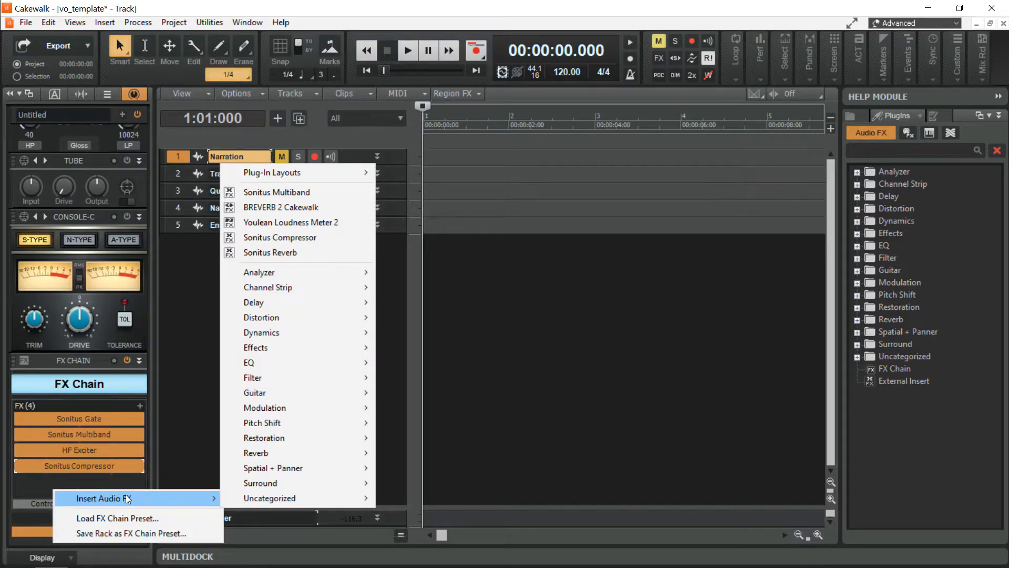
{"action": "mouse_move", "coordinate": [288, 271]}
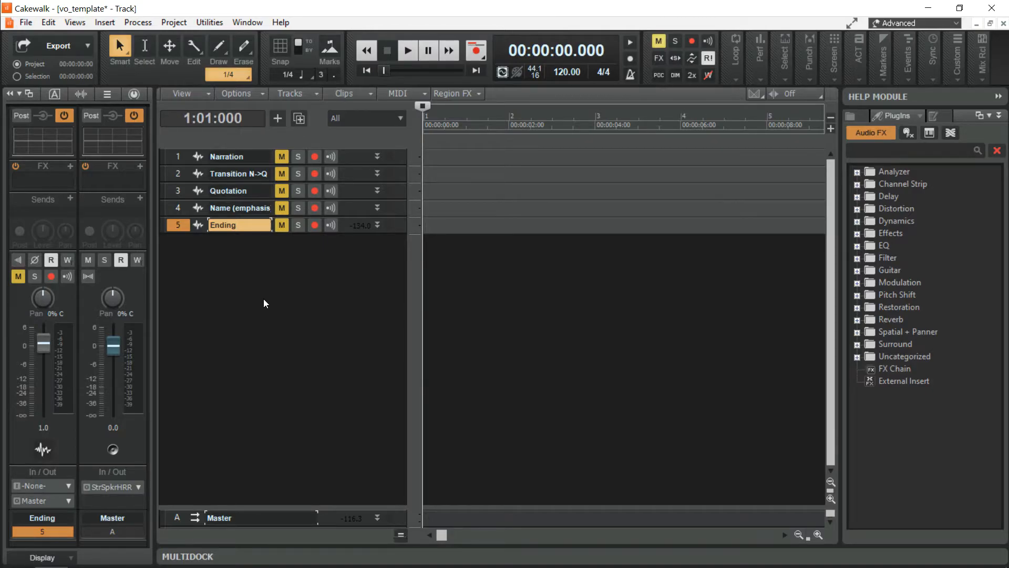
- Insert a new audio track from the empty track pane and start recording narration onto it
{"action": "right_click", "coordinate": [264, 303]}
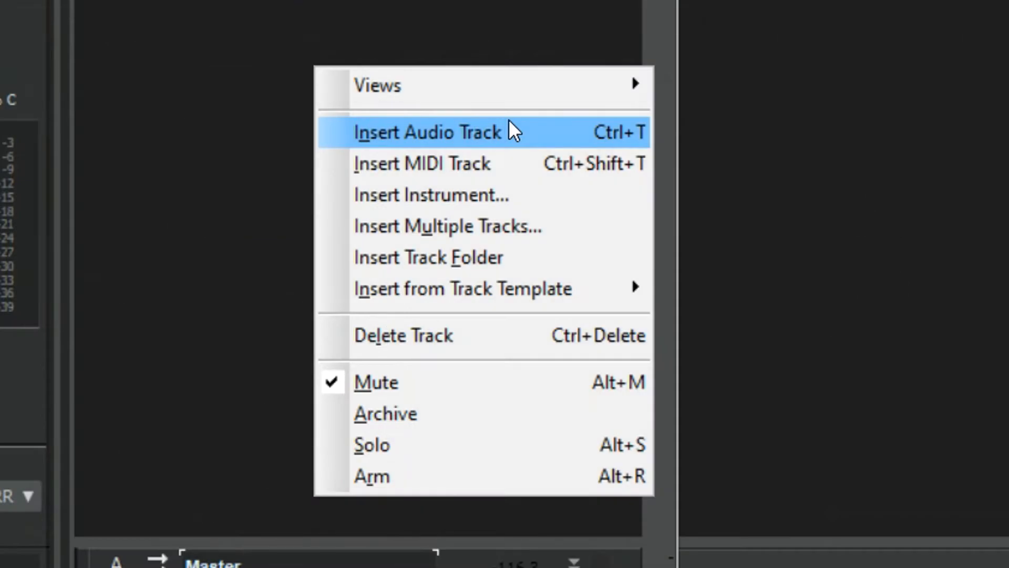
{"action": "mouse_move", "coordinate": [511, 140]}
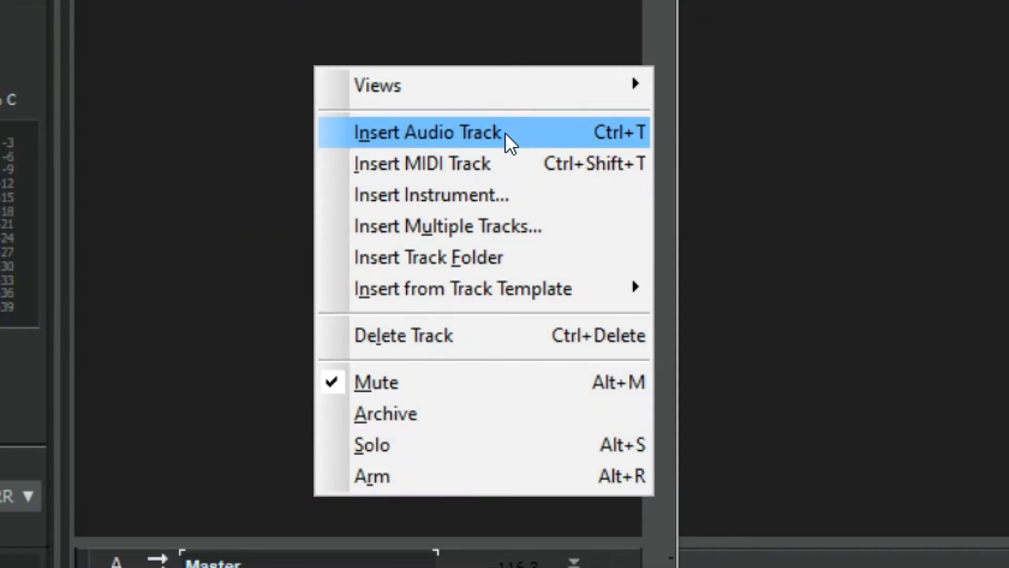
{"action": "left_click", "coordinate": [427, 132]}
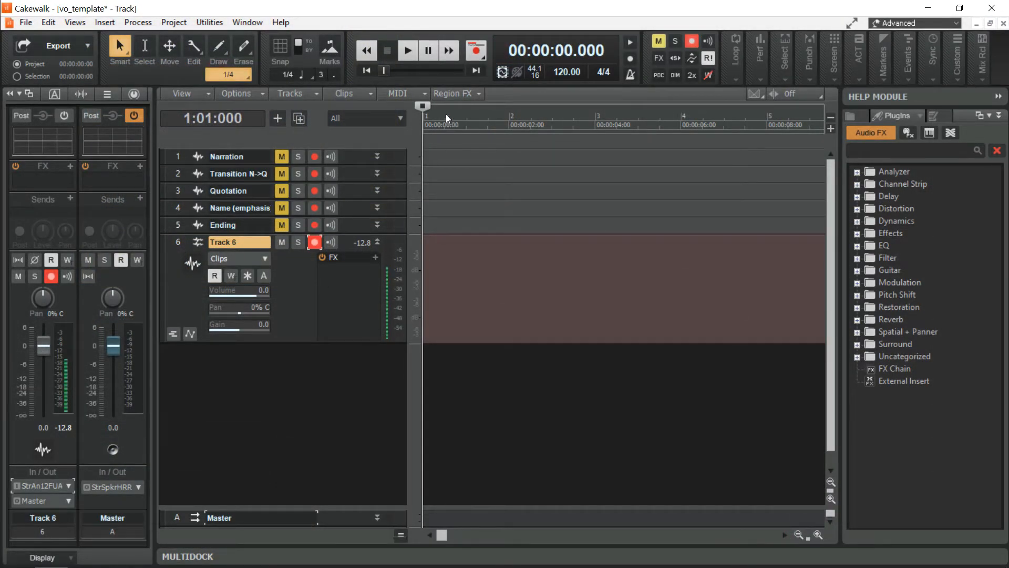
{"action": "mouse_move", "coordinate": [475, 51]}
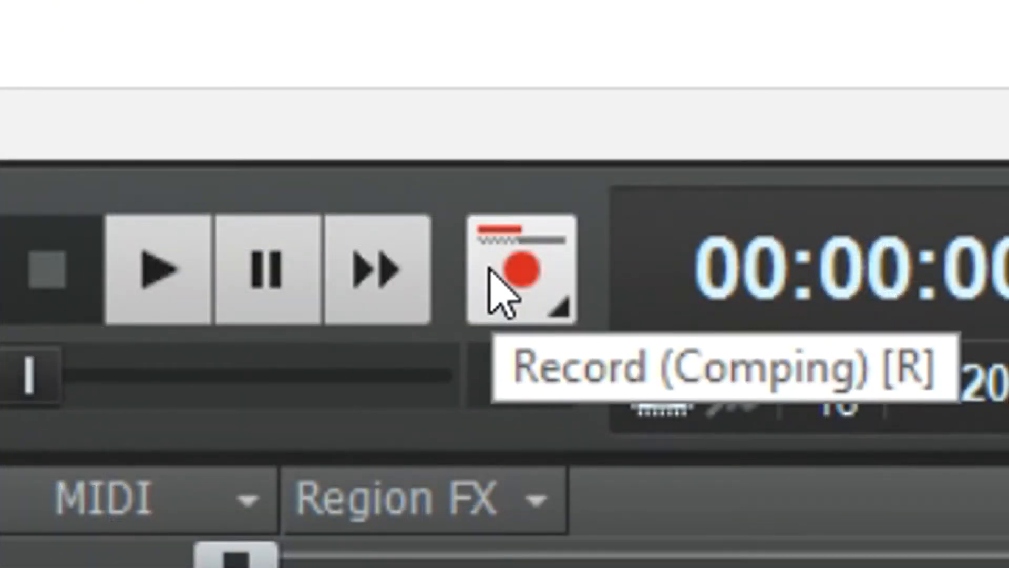
{"action": "left_click", "coordinate": [477, 50]}
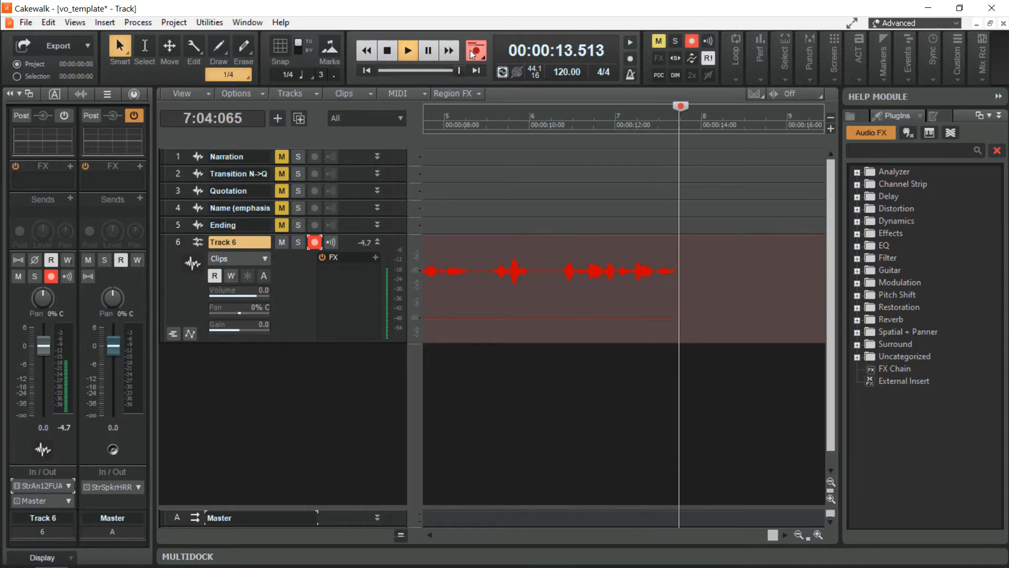
- Stop recording and expand the Name (emphasis) track to review its voice clip
{"action": "right_click", "coordinate": [441, 270]}
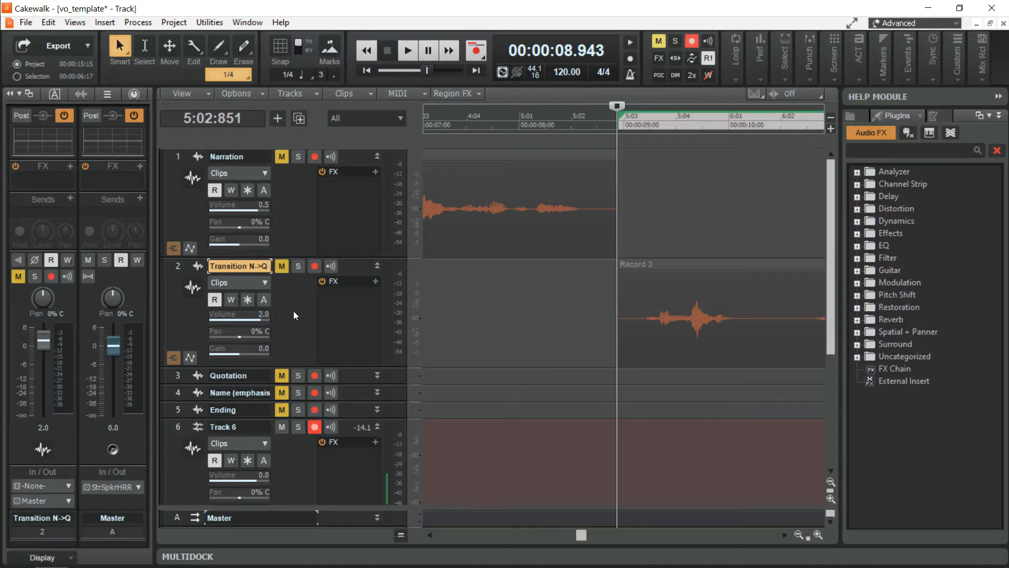
{"action": "mouse_move", "coordinate": [678, 326]}
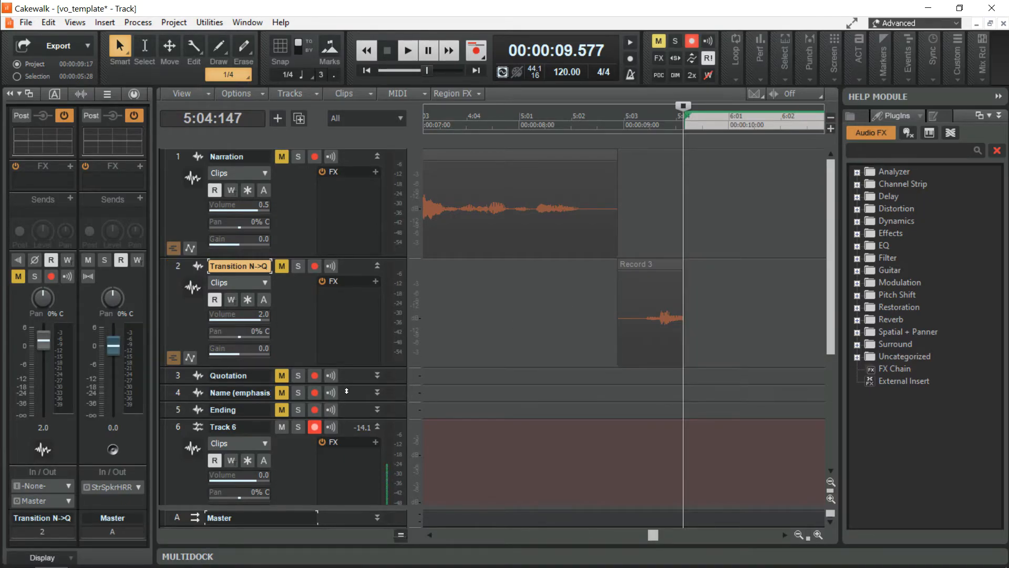
{"action": "left_click", "coordinate": [240, 392]}
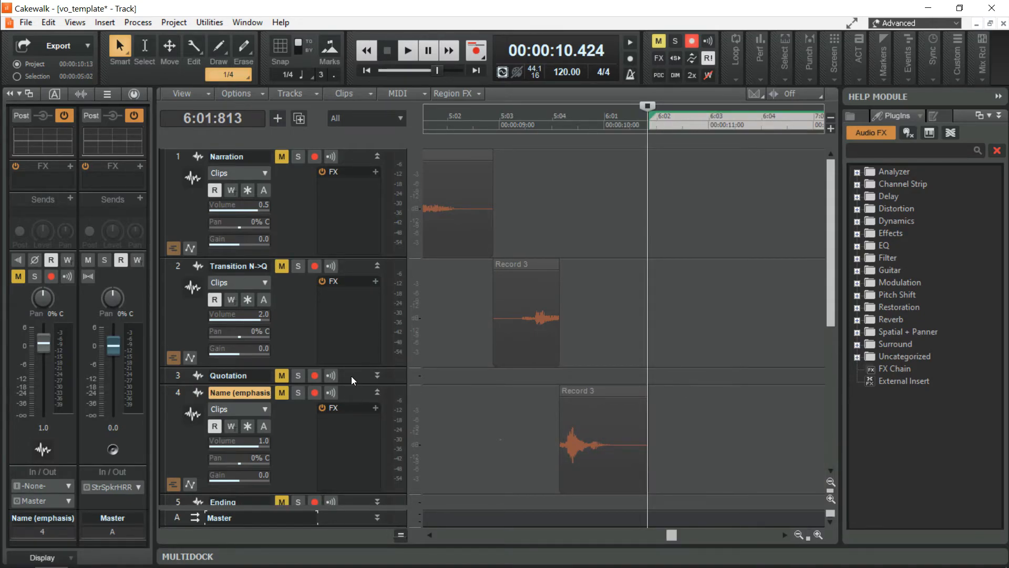
- Split the Quotation clip at about 12.5 seconds and delete its right-hand tail
{"action": "left_click", "coordinate": [228, 375]}
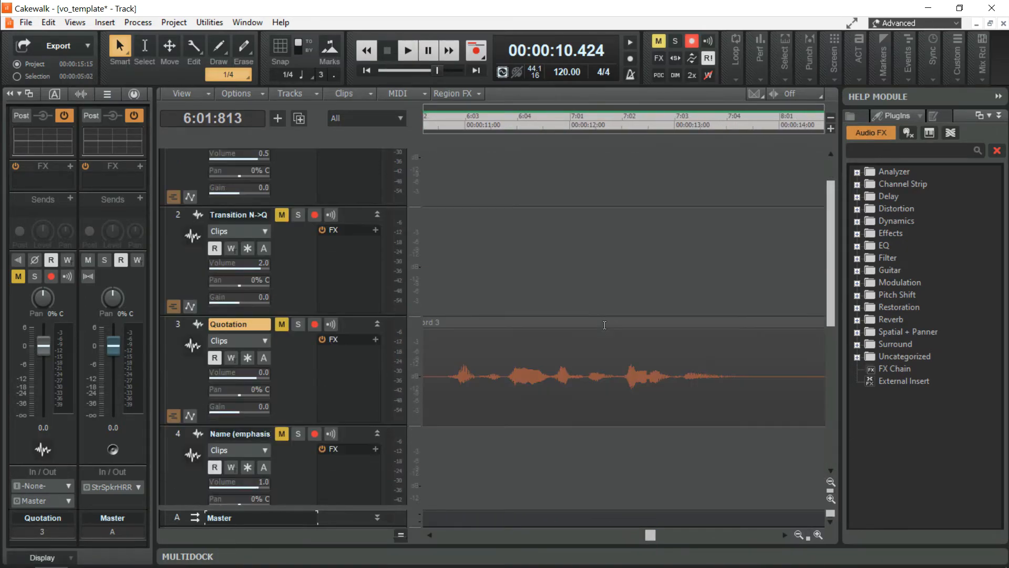
{"action": "left_click_drag", "start_coordinate": [625, 382], "coordinate": [701, 383]}
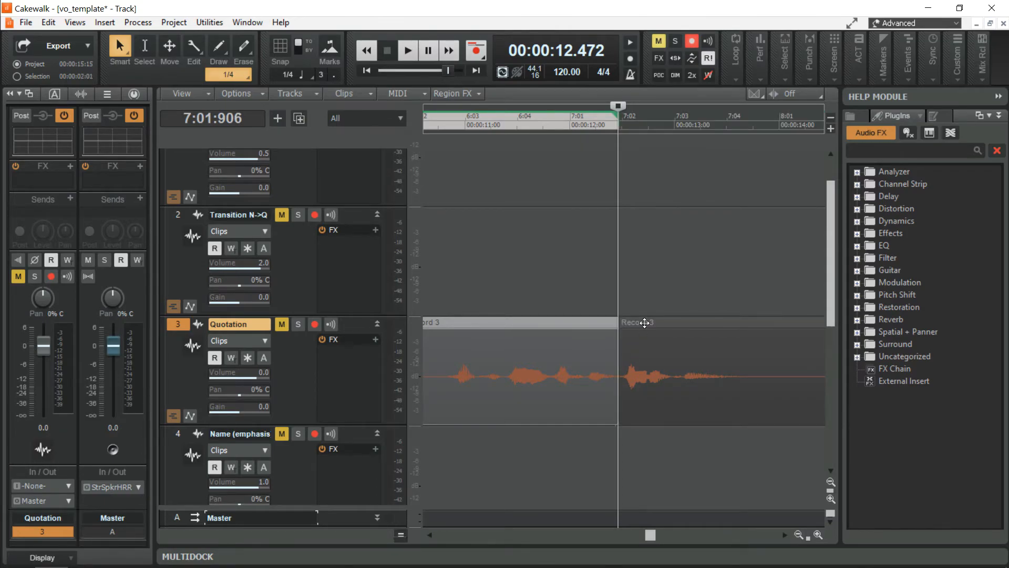
{"action": "left_click", "coordinate": [722, 321]}
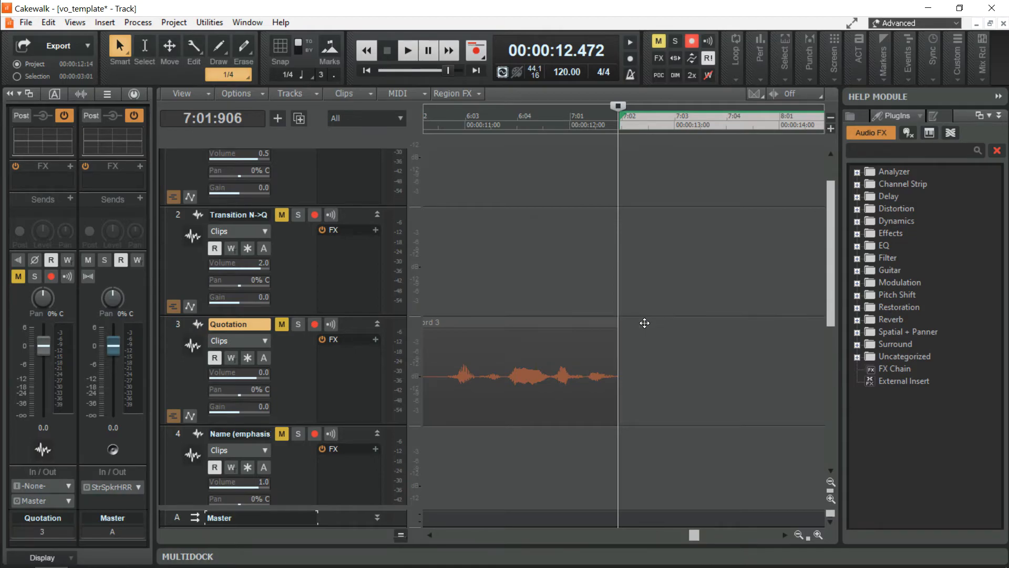
{"action": "mouse_move", "coordinate": [303, 476]}
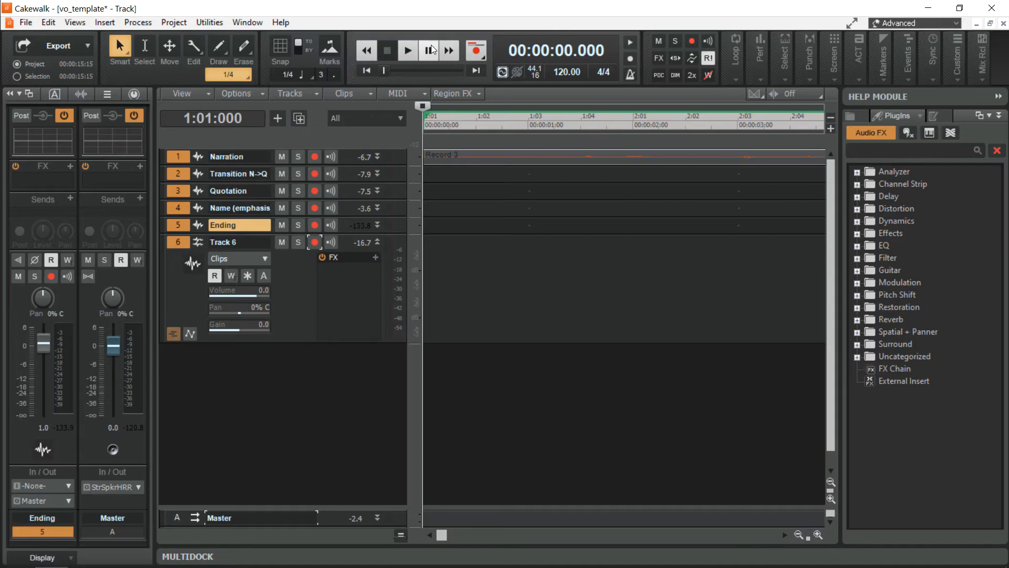
- Play the voiceover from the start, jump to around 12 seconds to hear the Ending clip, then pause
{"action": "left_click", "coordinate": [408, 50]}
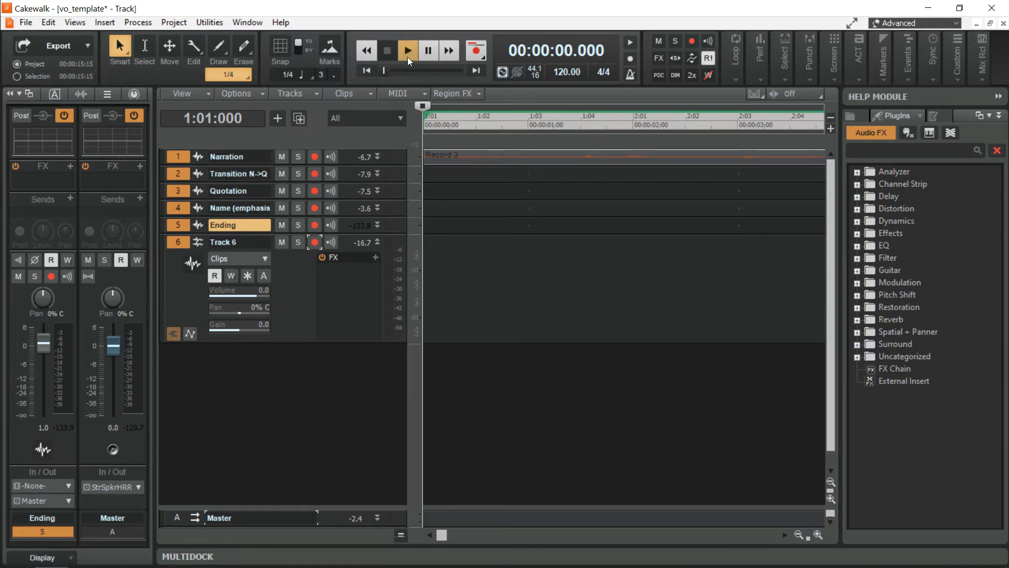
{"action": "left_click", "coordinate": [408, 50]}
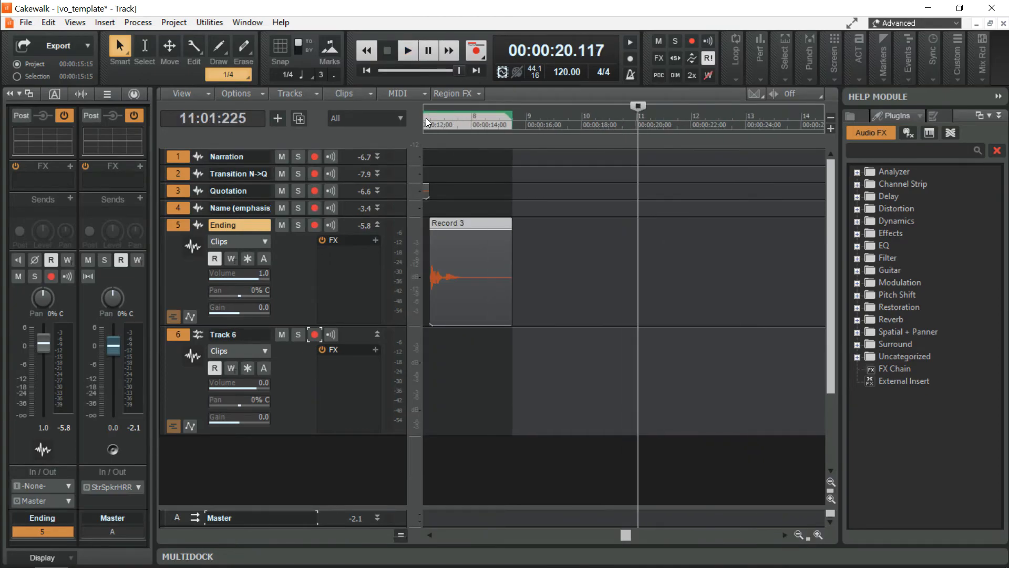
{"action": "left_click", "coordinate": [424, 105]}
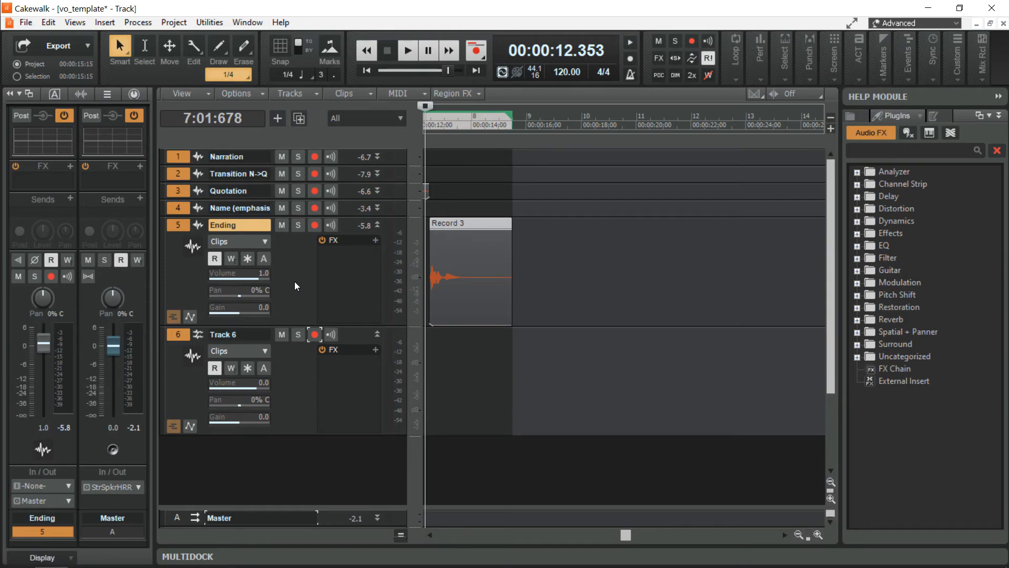
{"action": "left_click", "coordinate": [408, 50]}
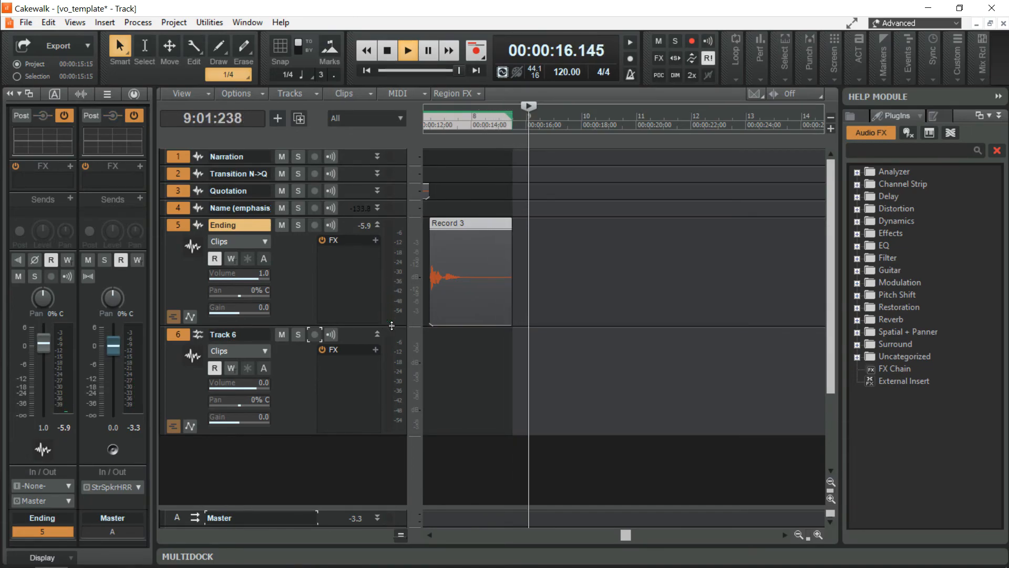
{"action": "left_click", "coordinate": [407, 51]}
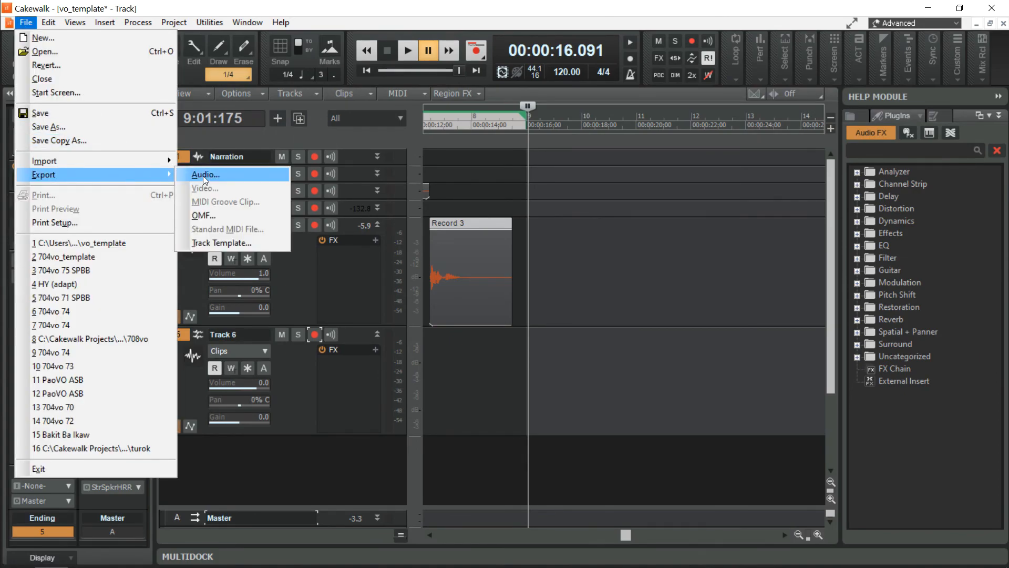
- Start an Entire Mix stereo Wave export at 48000 Hz, 32-bit, and begin entering the file name 'sampl'
{"action": "left_click", "coordinate": [205, 174]}
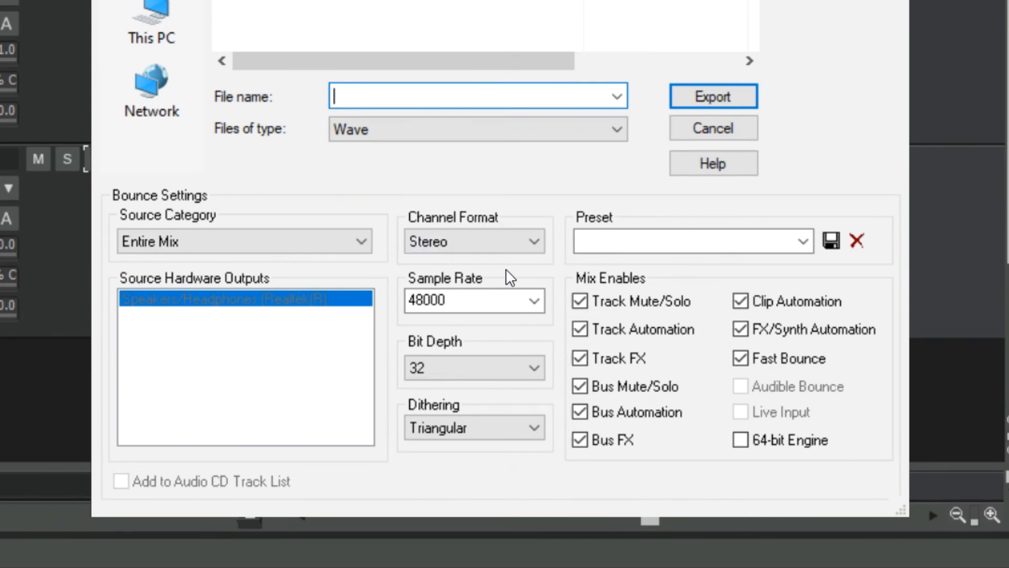
{"action": "mouse_move", "coordinate": [403, 348]}
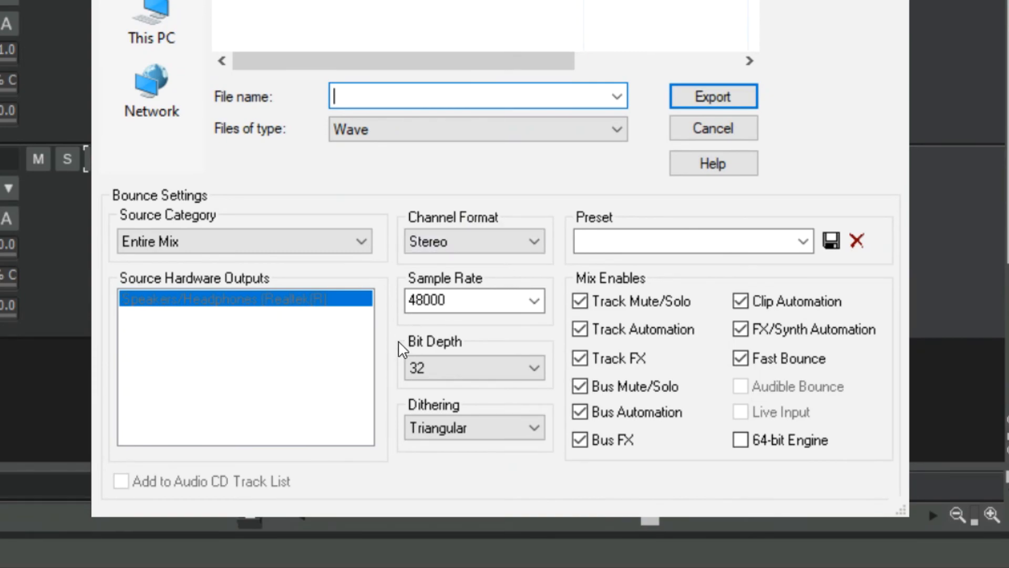
{"action": "left_click", "coordinate": [473, 368]}
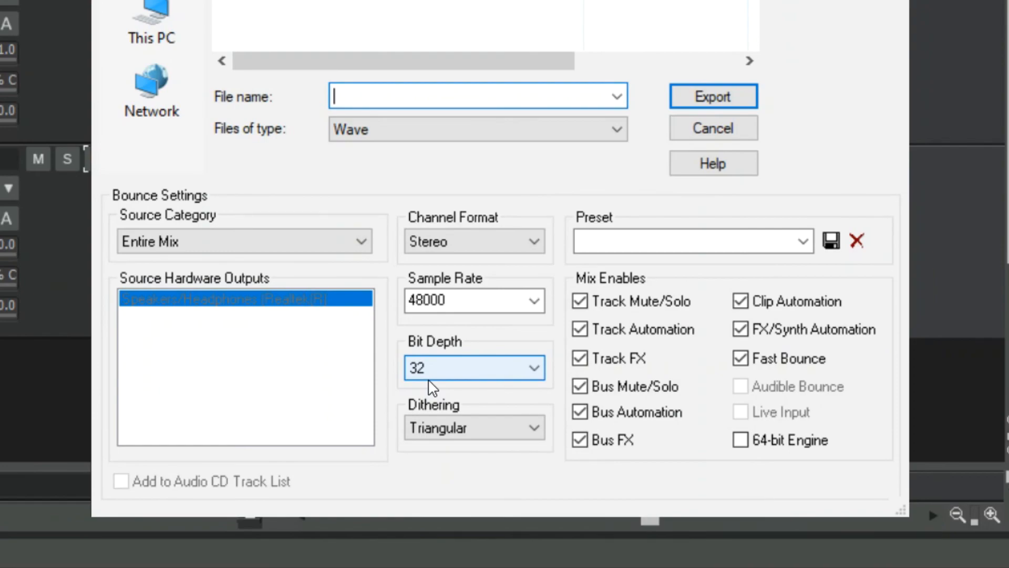
{"action": "mouse_move", "coordinate": [431, 377]}
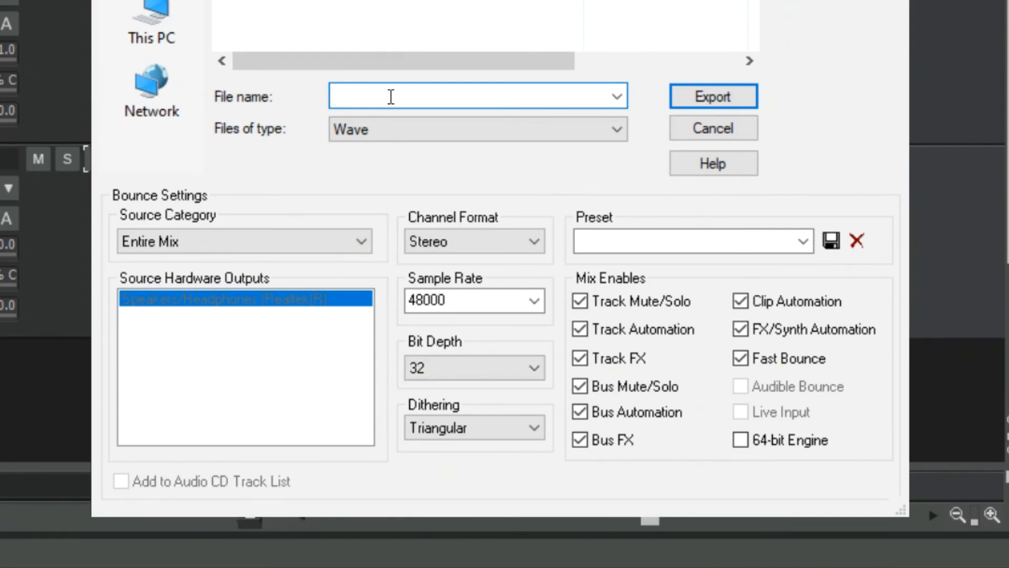
{"action": "type", "text": "sampl"}
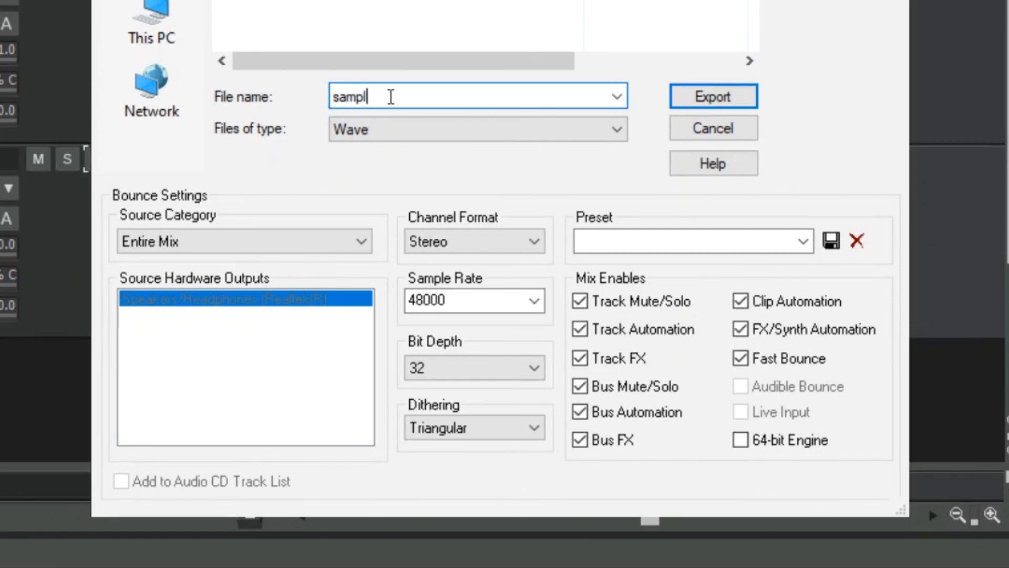